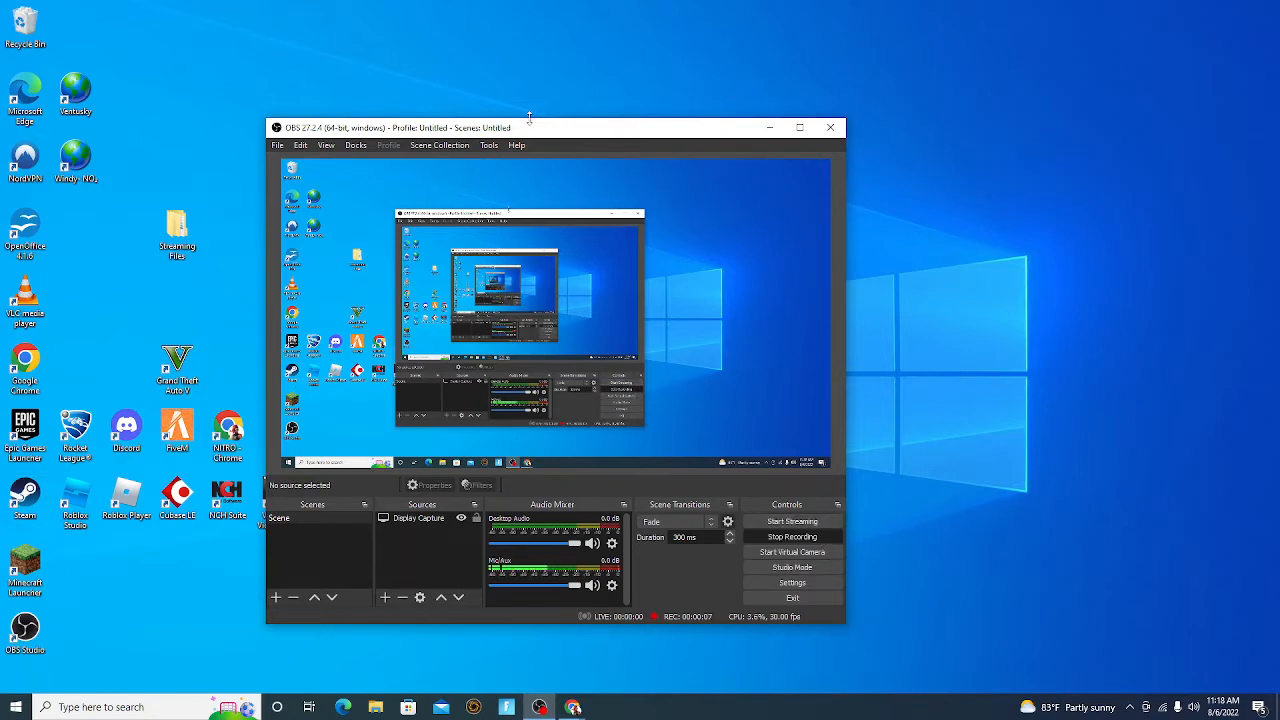
# Drag the OBS window from mid-screen to the desktop's left edge, near the top
pyautogui.moveTo(530, 127); pyautogui.dragTo(345, 130)
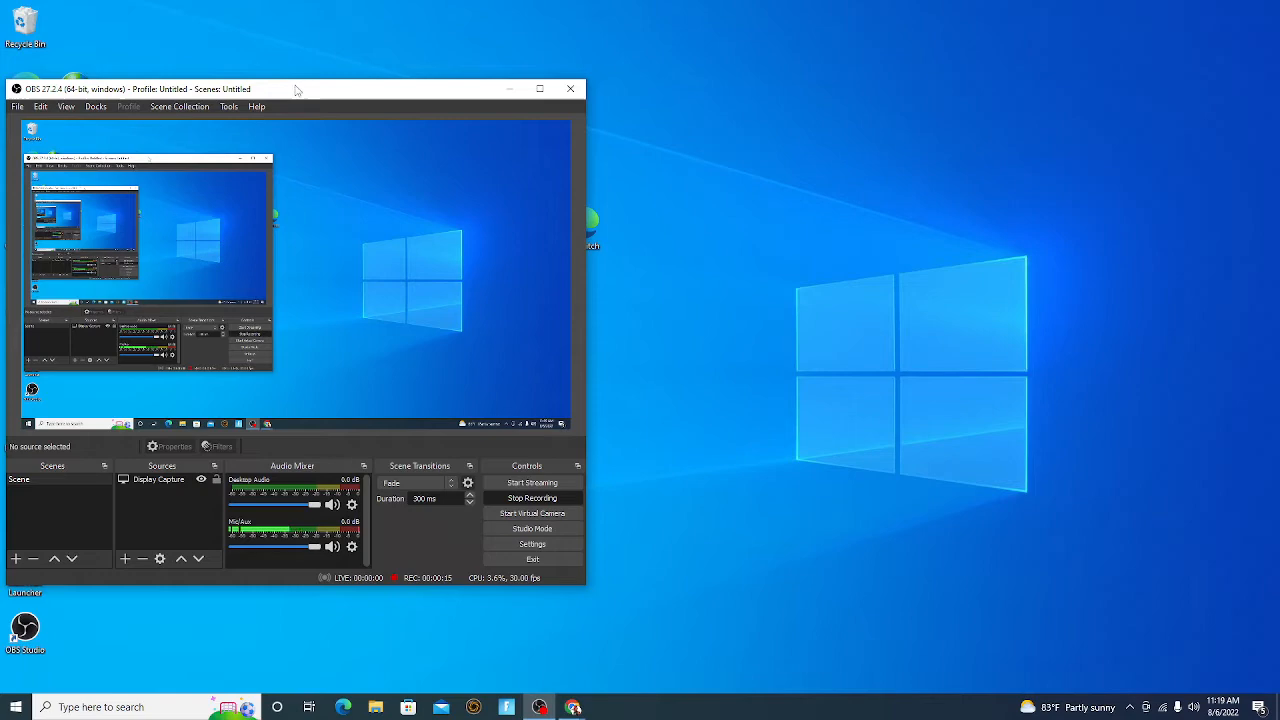
# Nudge the OBS window upward until it touches the top-left corner while recording continues
pyautogui.moveTo(295, 89); pyautogui.dragTo(310, 81)
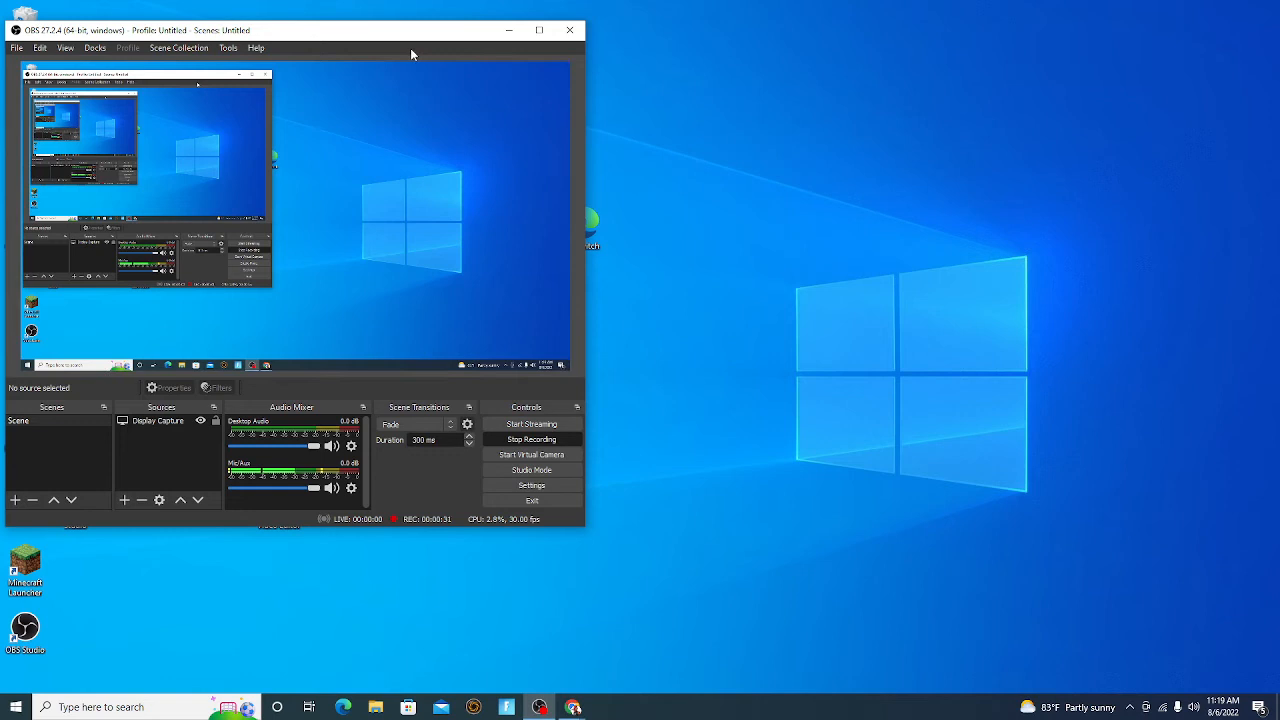
pyautogui.moveTo(432, 17)
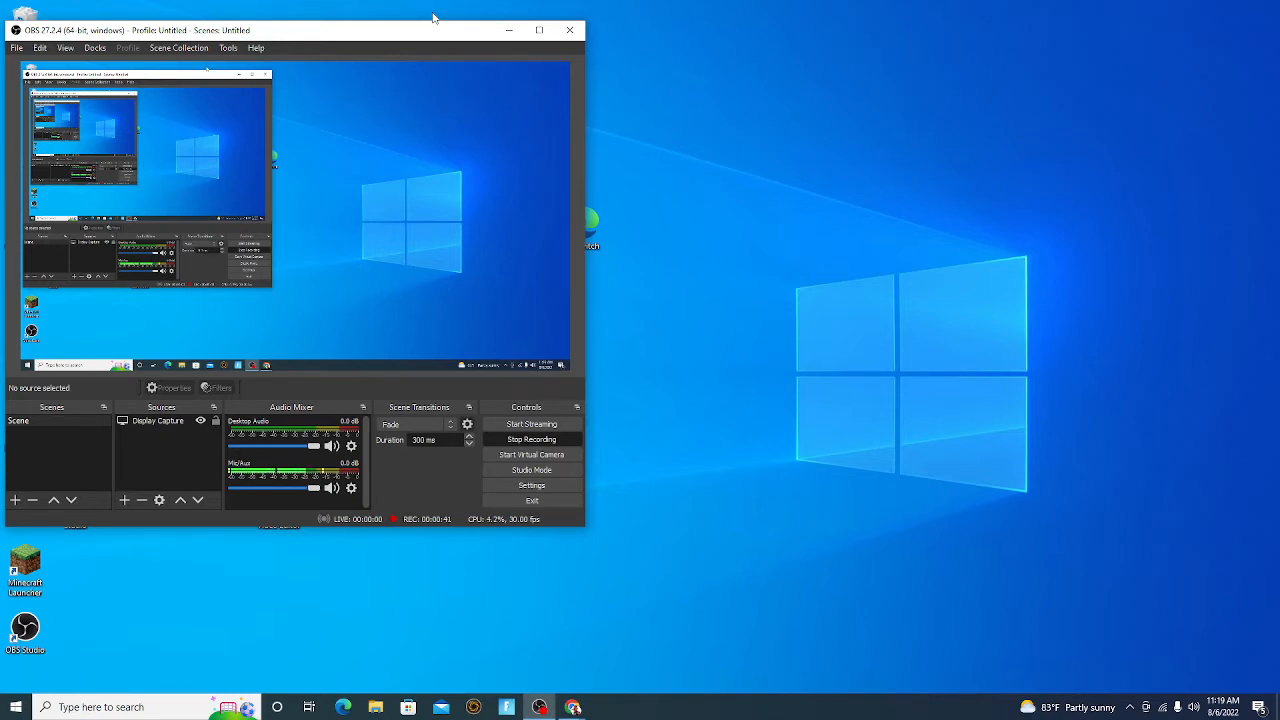
pyautogui.moveTo(396, 40)
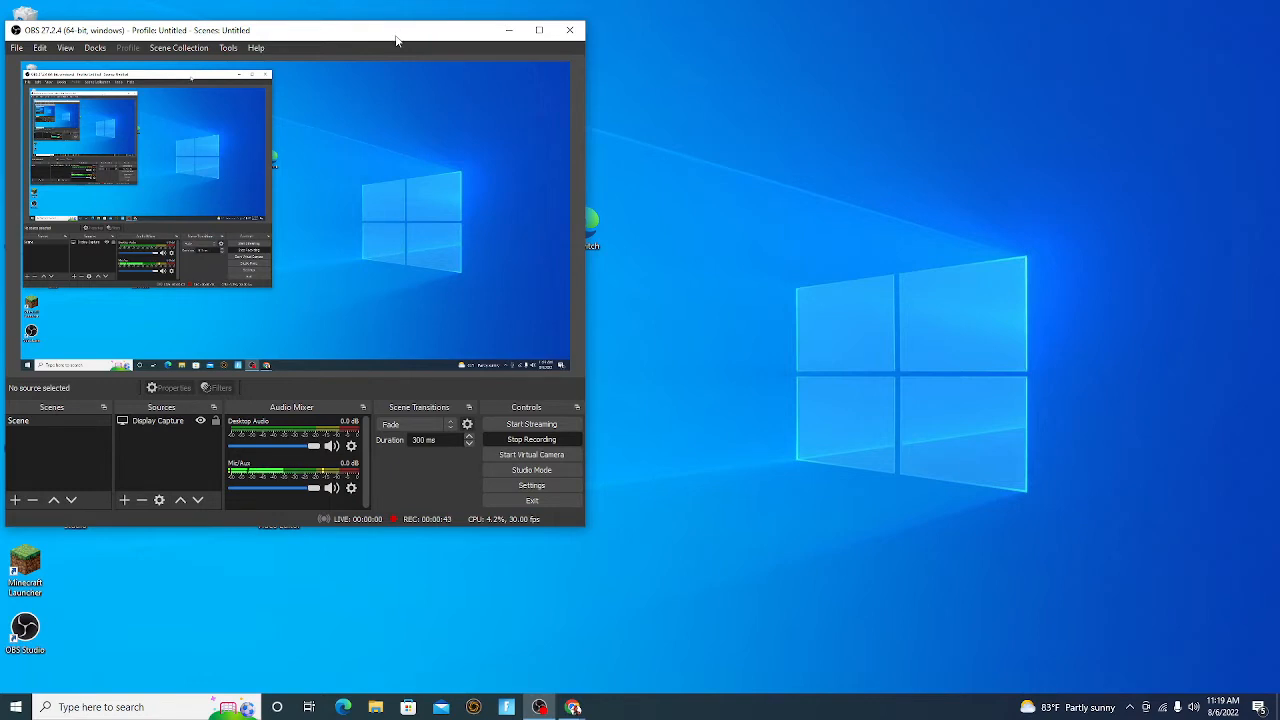